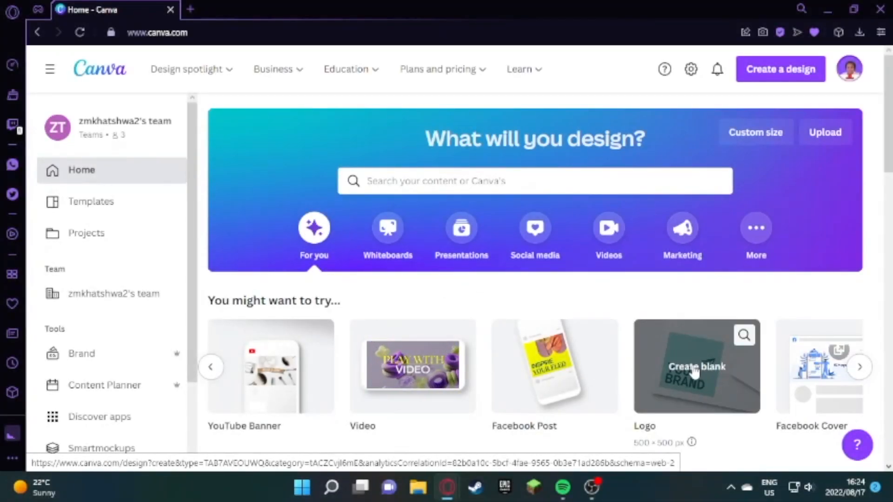
Create a blank Logo design from the Canva home page
click(696, 366)
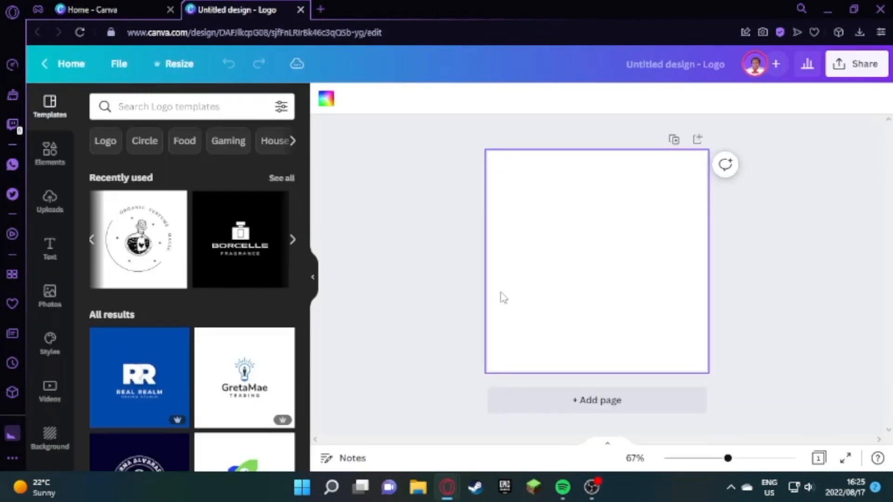
mouse_move(483, 285)
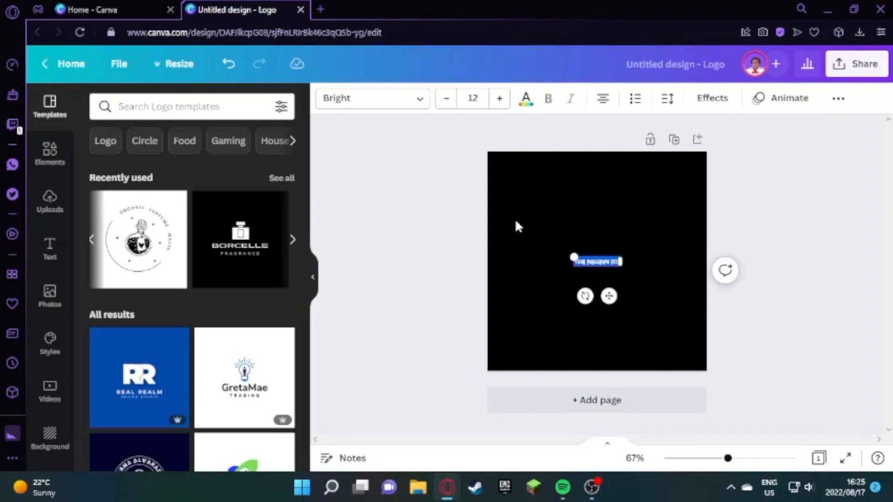
Switch the text to the HK Modular font and edit it to spaced T and S
click(370, 98)
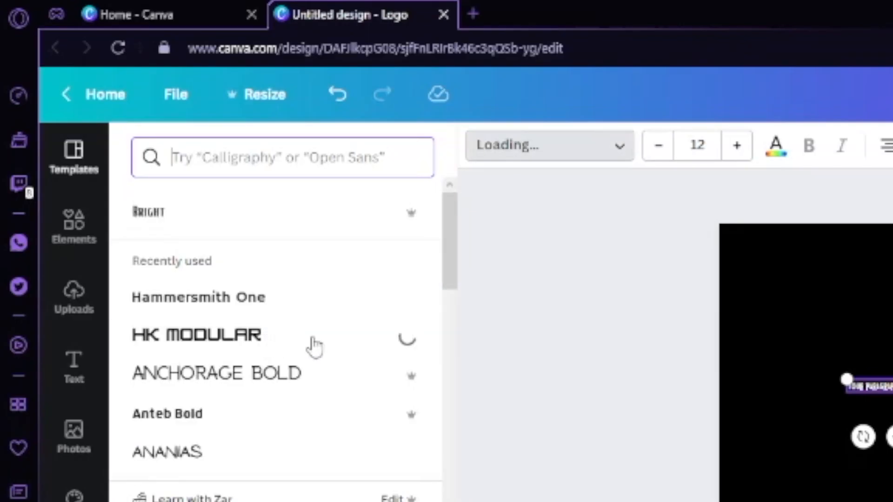
click(196, 335)
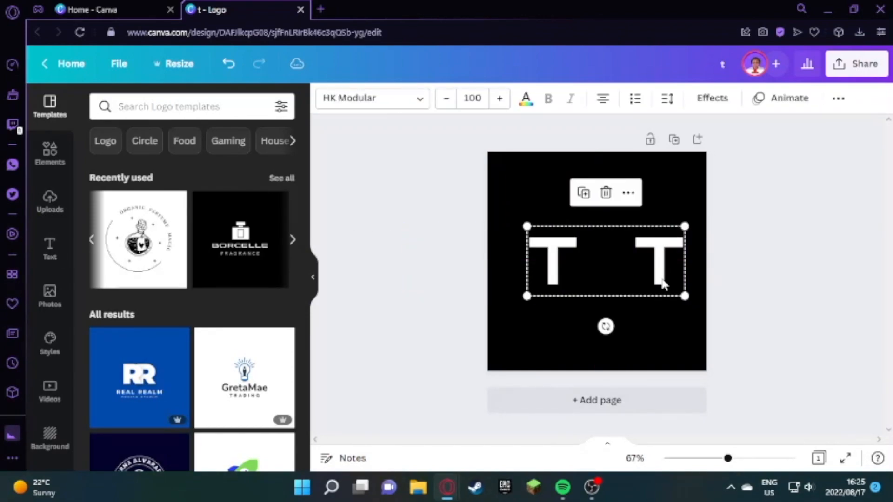
click(658, 262)
text(S)
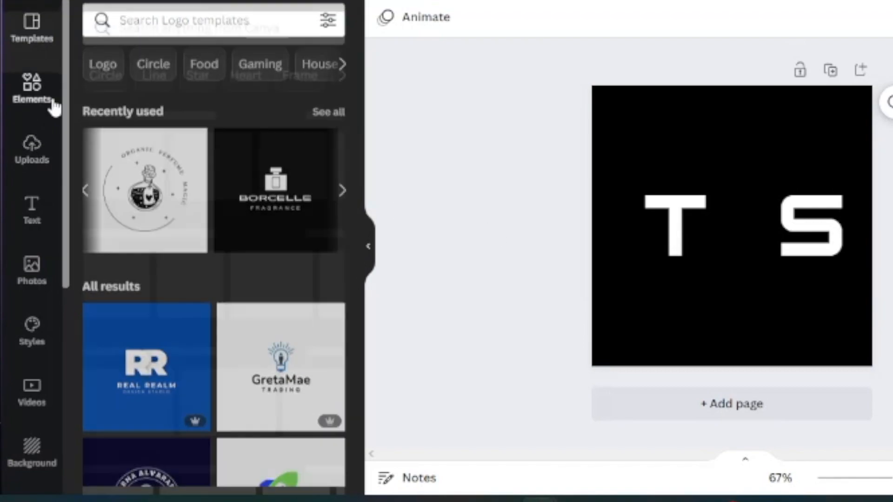
Add a mannequin outline graphic from Elements between the letters and colour it orange
click(205, 28)
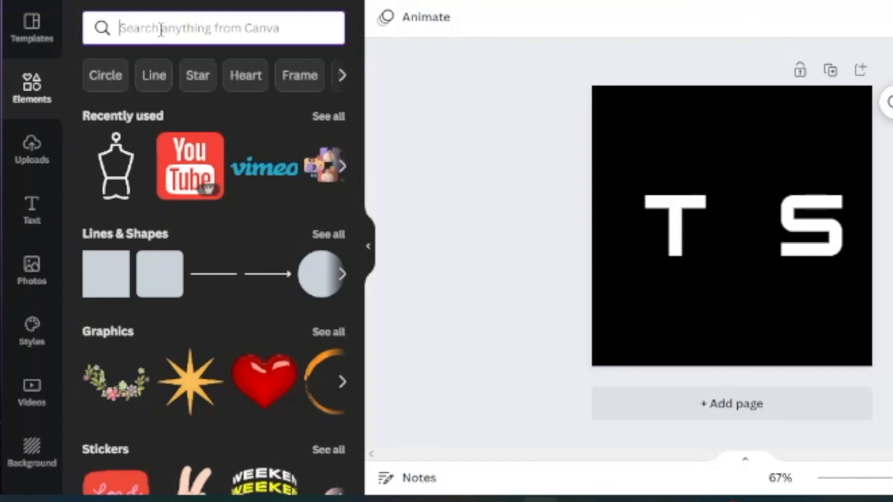
text(manneq)
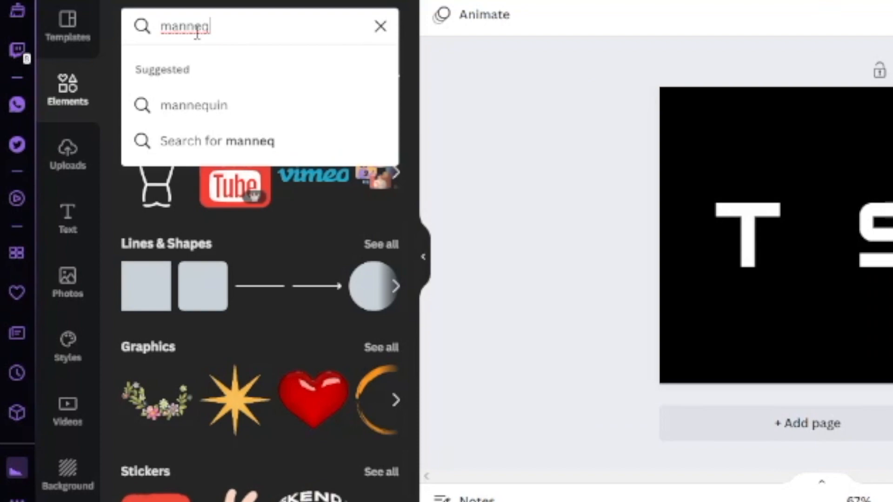
click(193, 106)
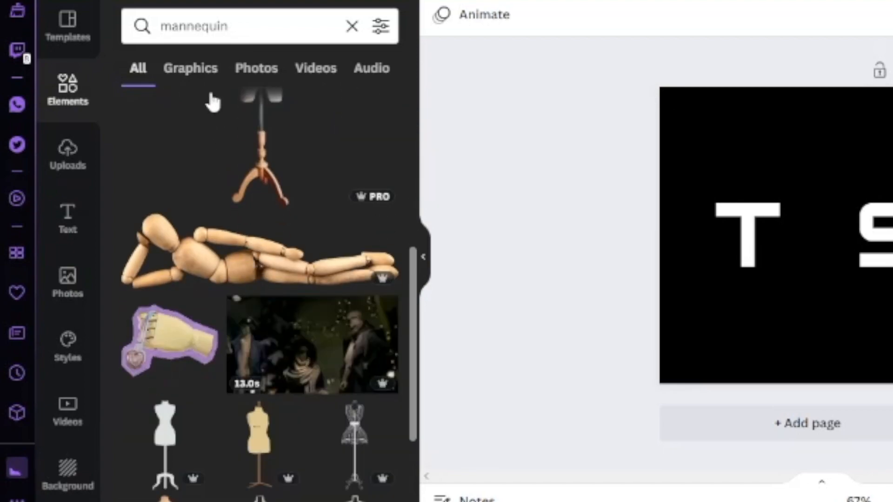
click(190, 68)
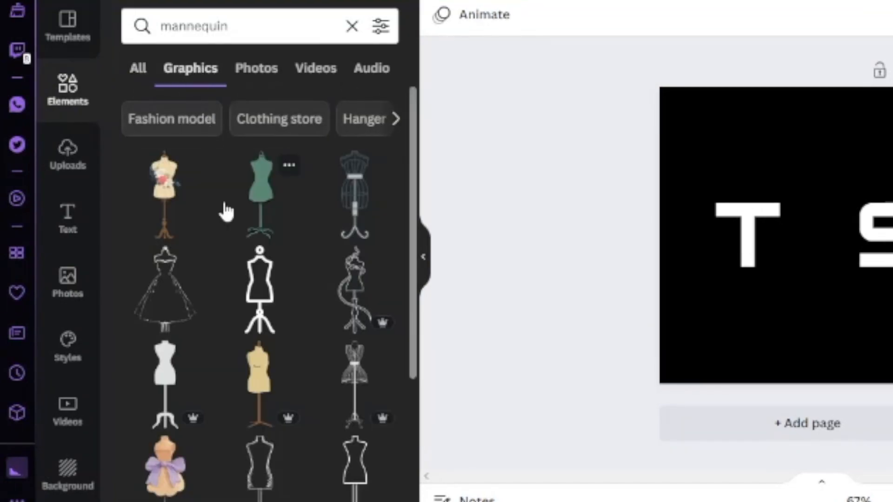
scroll(down, 3)
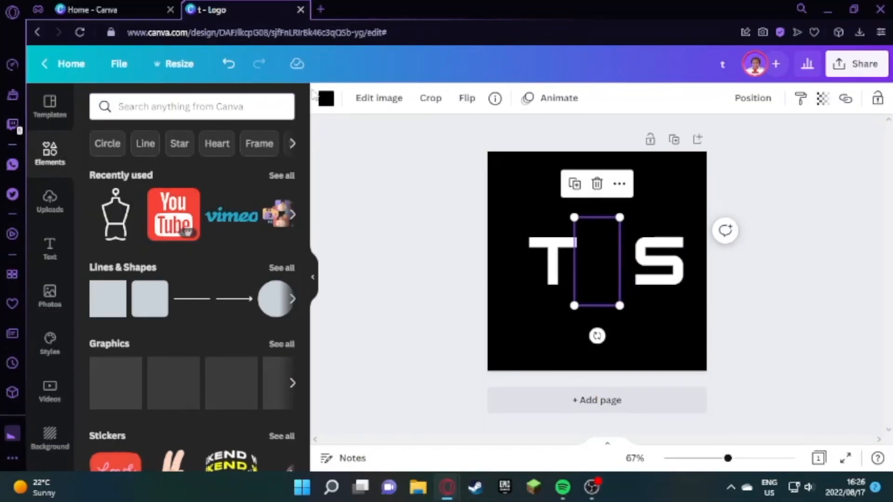
click(325, 99)
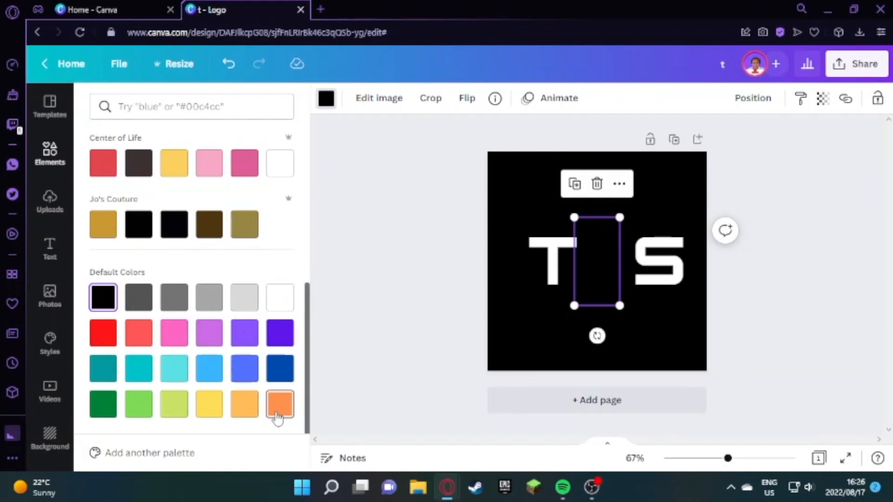
click(279, 403)
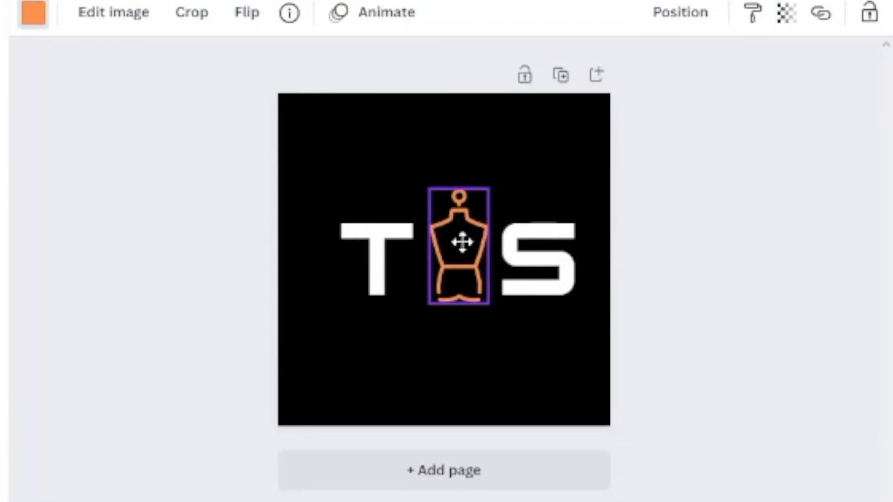
Nudge the S closer and add a small orange circle as the mannequin's head
click(535, 256)
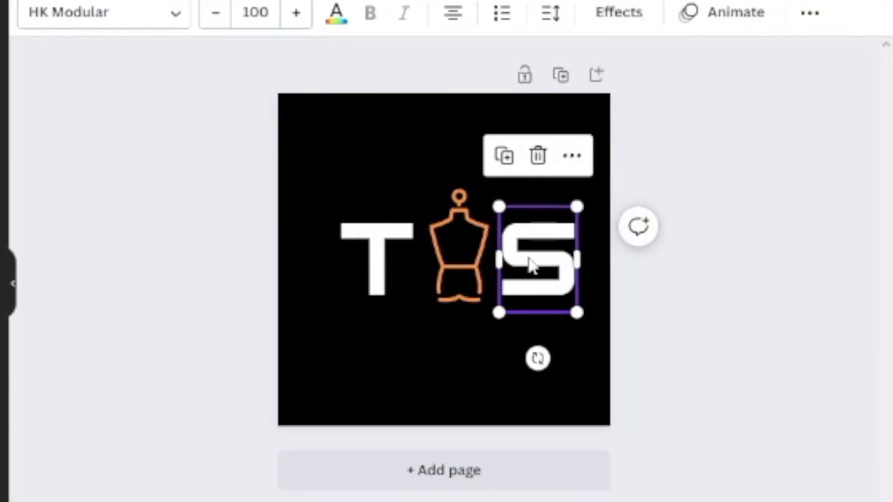
click(54, 245)
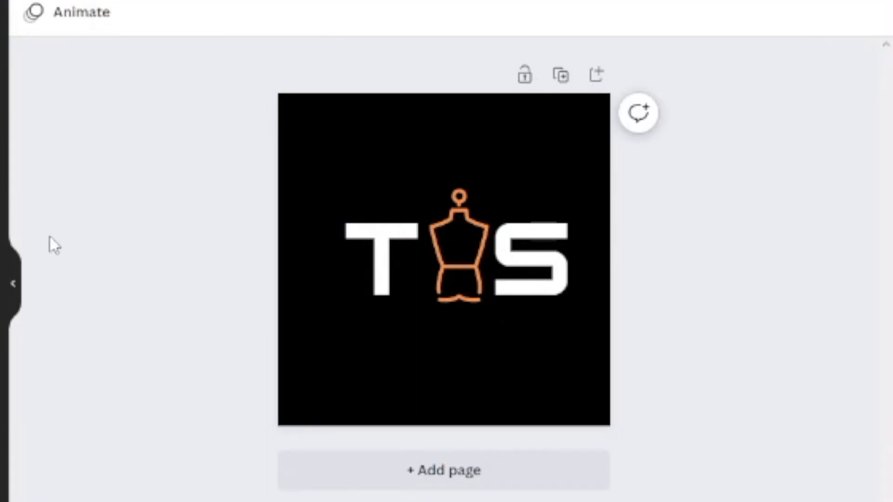
click(443, 256)
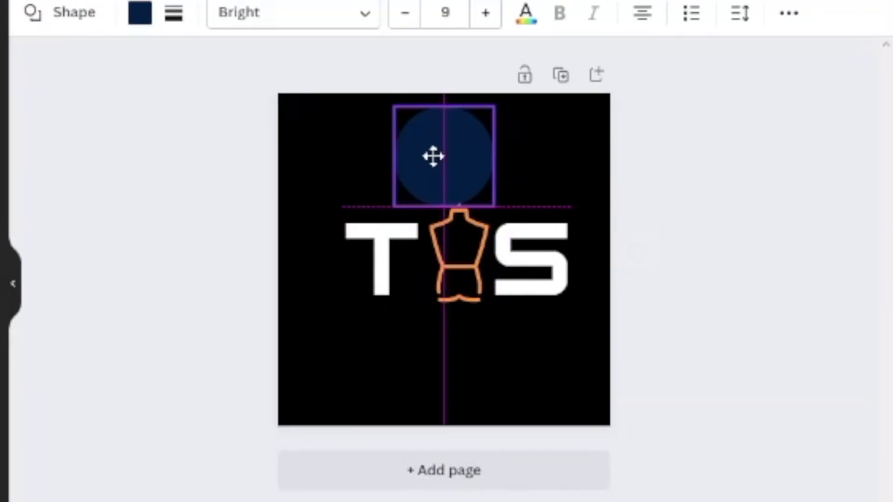
drag(495, 199, 413, 154)
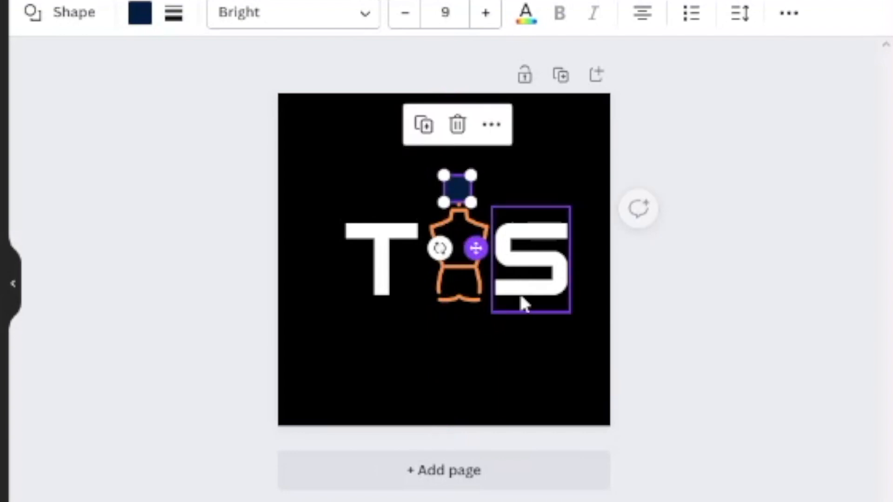
click(541, 357)
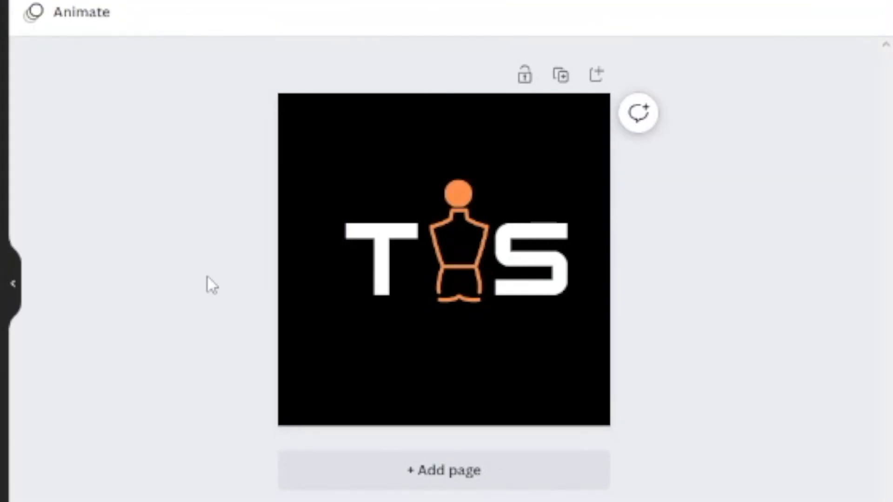
Add a bold-font text line reading FASHION beneath the T-mannequin-S mark
click(444, 259)
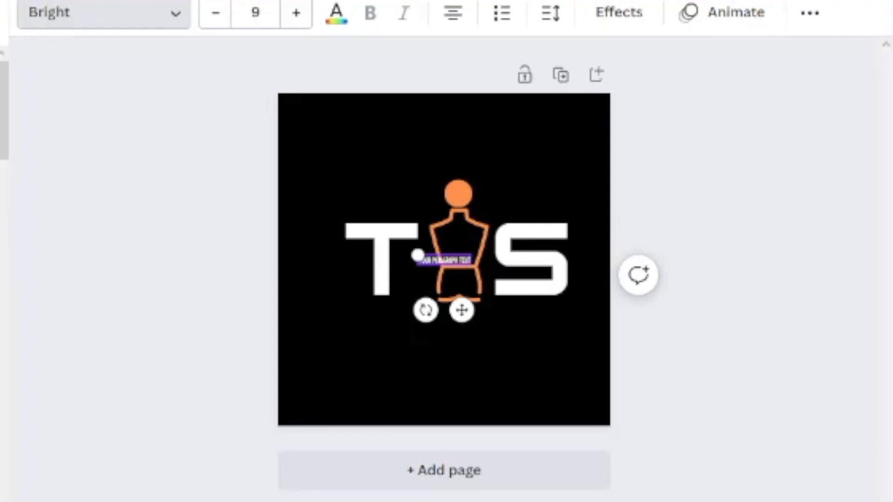
click(85, 13)
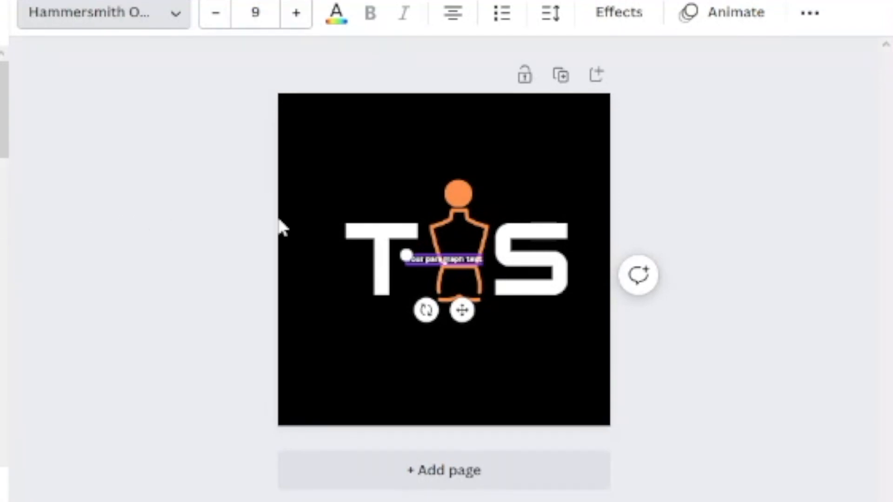
click(295, 12)
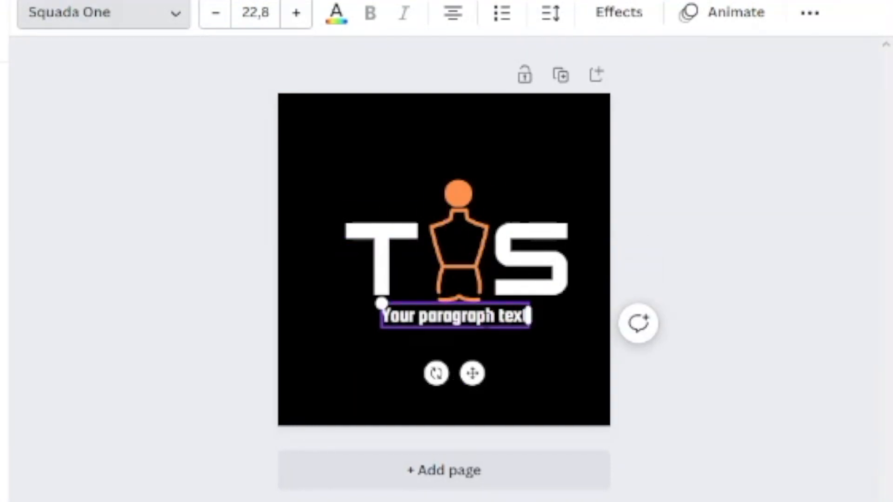
text(FASHION)
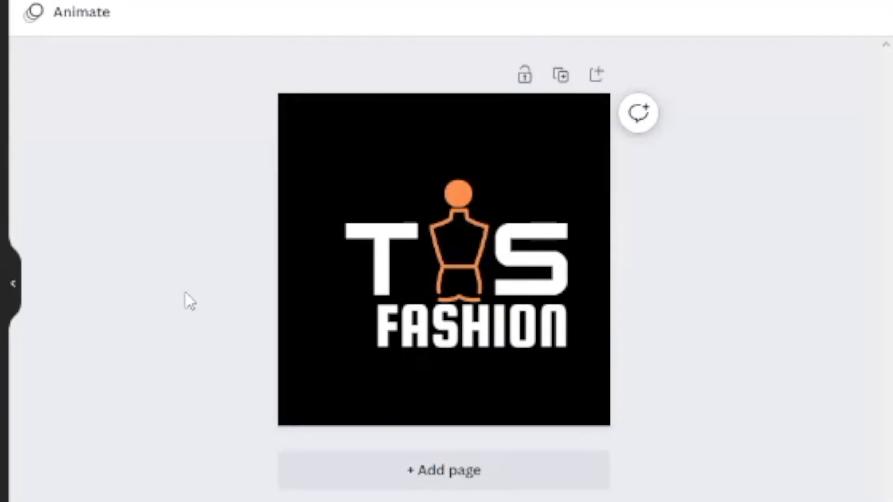
click(466, 327)
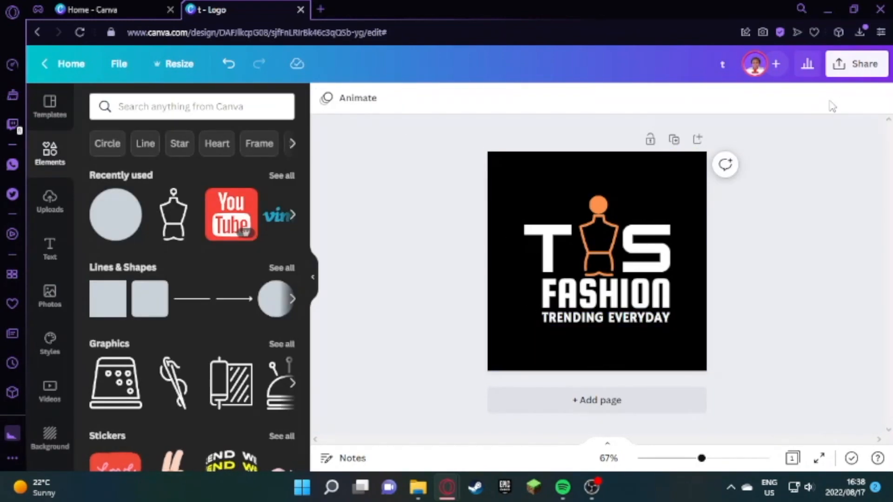
Download the logo as a PNG with a transparent background
click(857, 63)
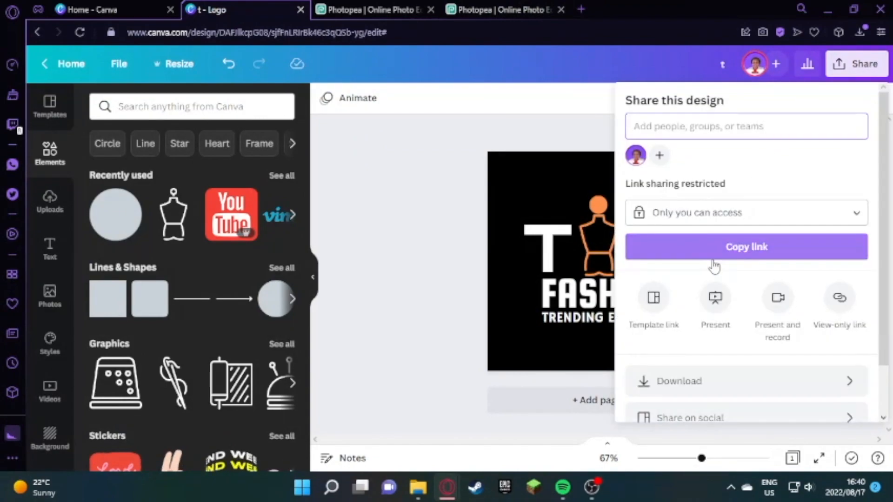
click(679, 381)
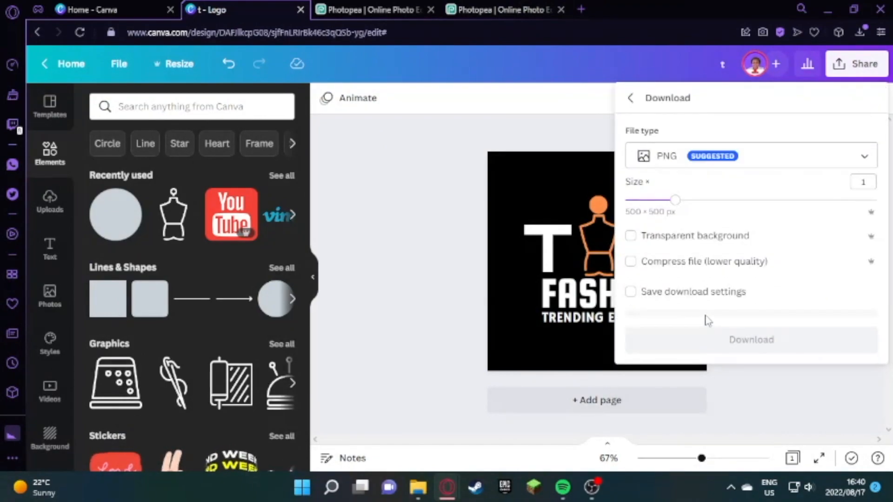
click(631, 236)
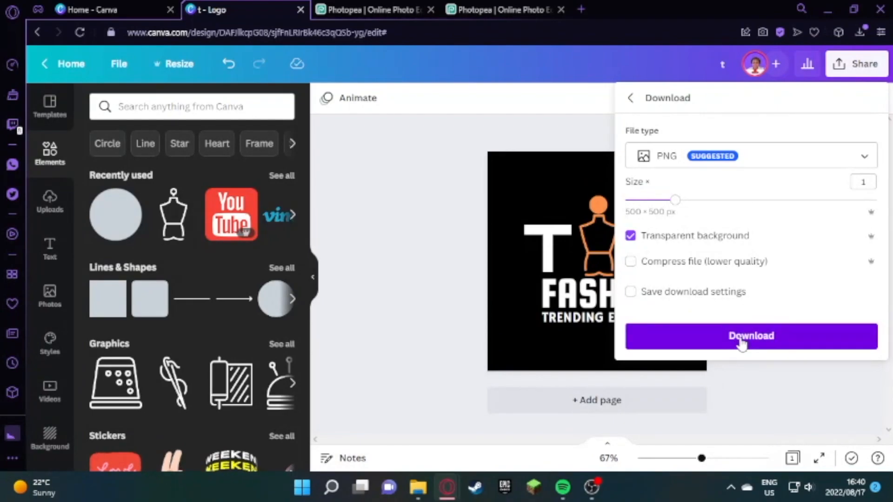
click(751, 335)
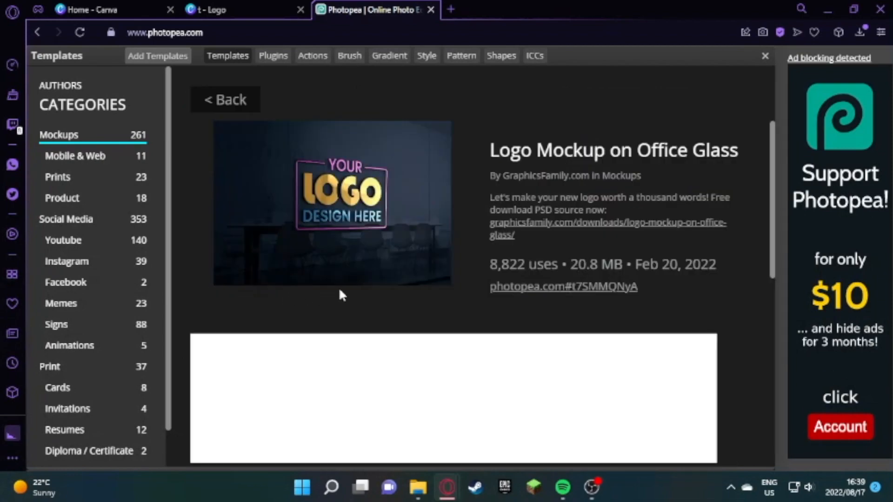
Open the Logo Mockup on Office Glass template and hide its YOUR LOGO placeholder
click(562, 287)
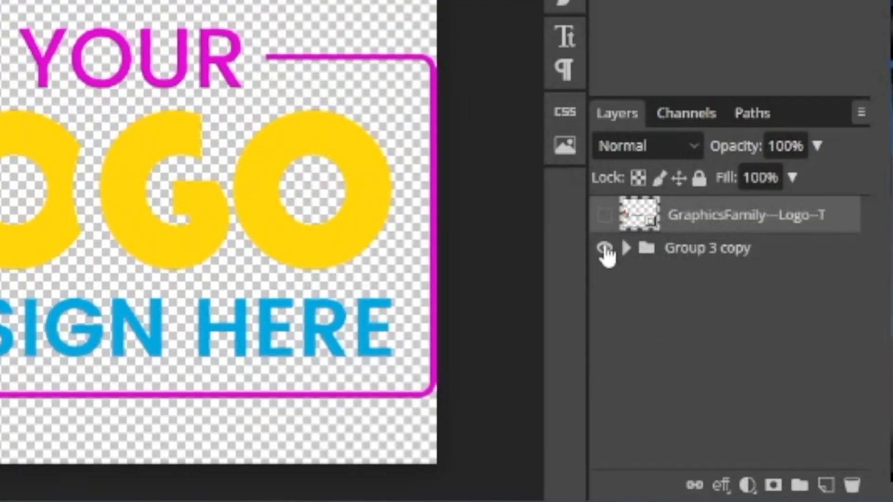
click(604, 248)
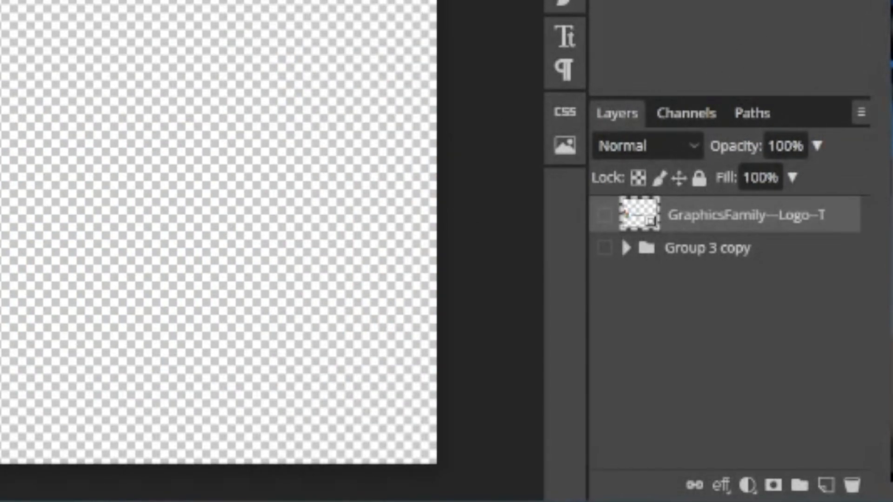
click(418, 488)
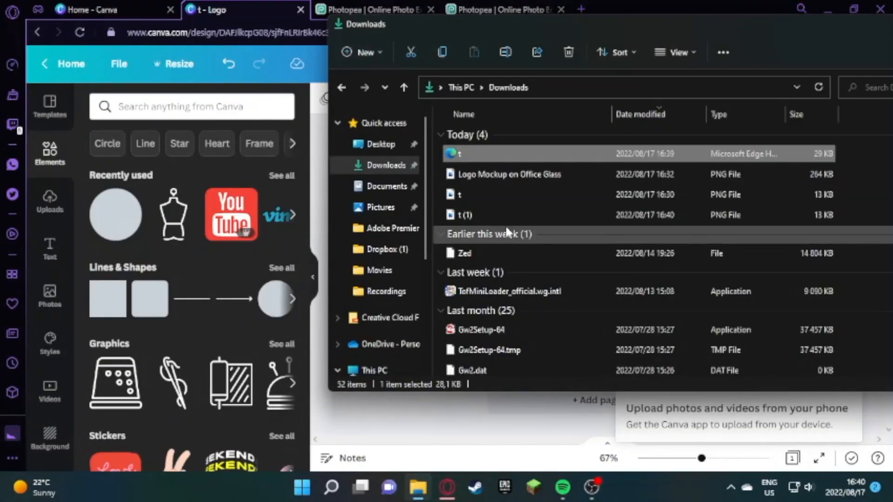
Place the downloaded T-S FASHION PNG into the mockup's smart object and save it
click(503, 10)
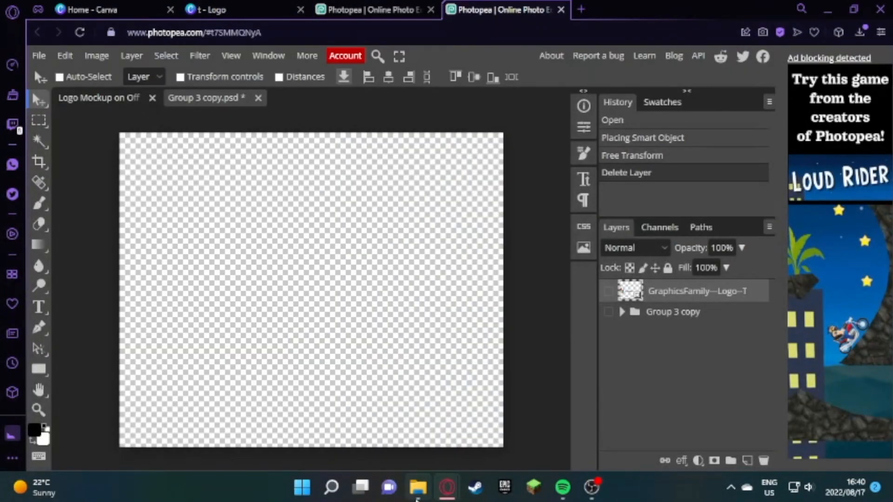
click(418, 487)
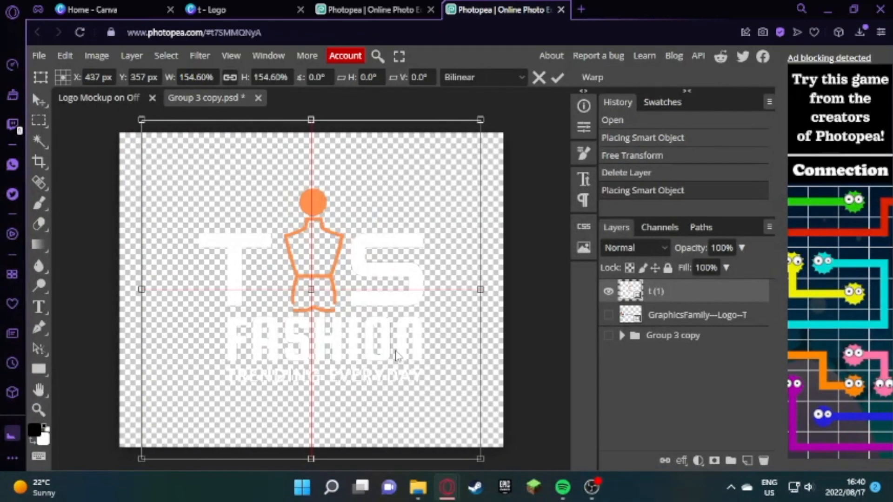
click(38, 56)
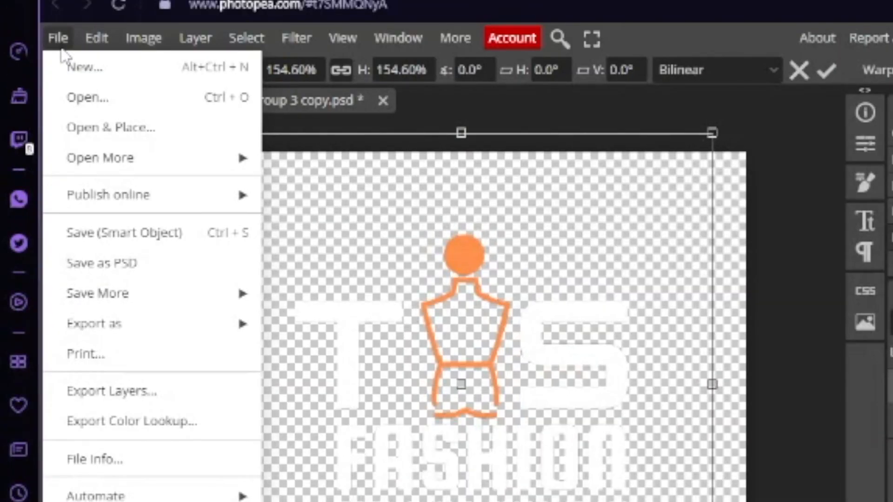
mouse_move(123, 233)
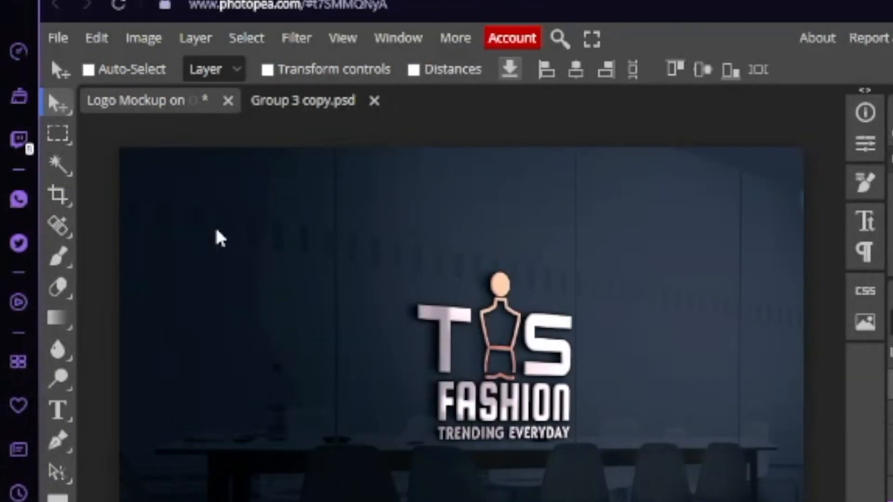
mouse_move(81, 56)
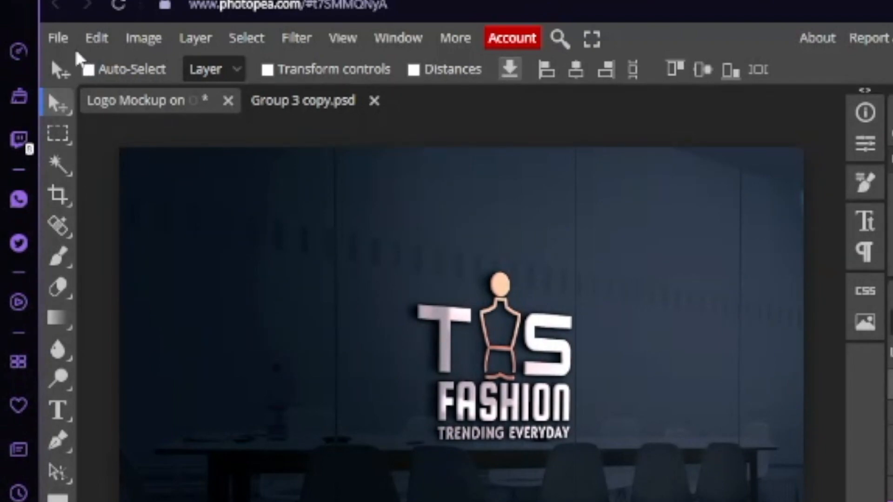
Start a PNG export of the mockup and enter a width below 1404 px
click(57, 37)
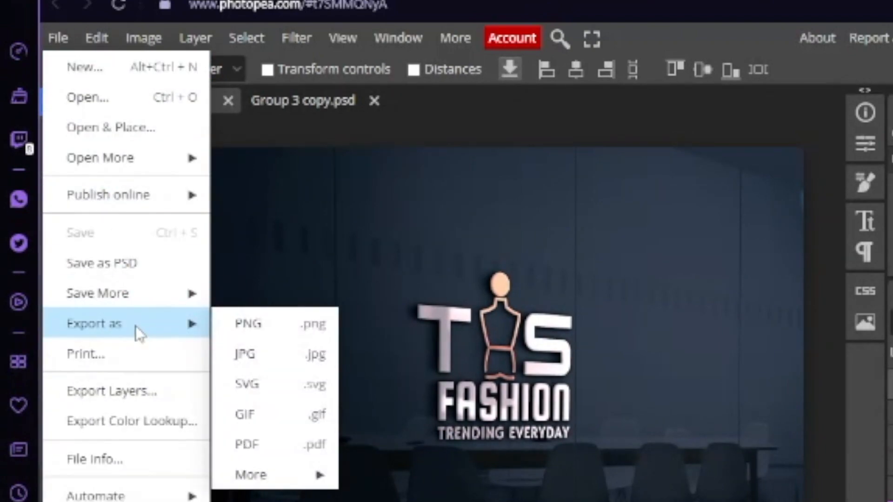
mouse_move(247, 324)
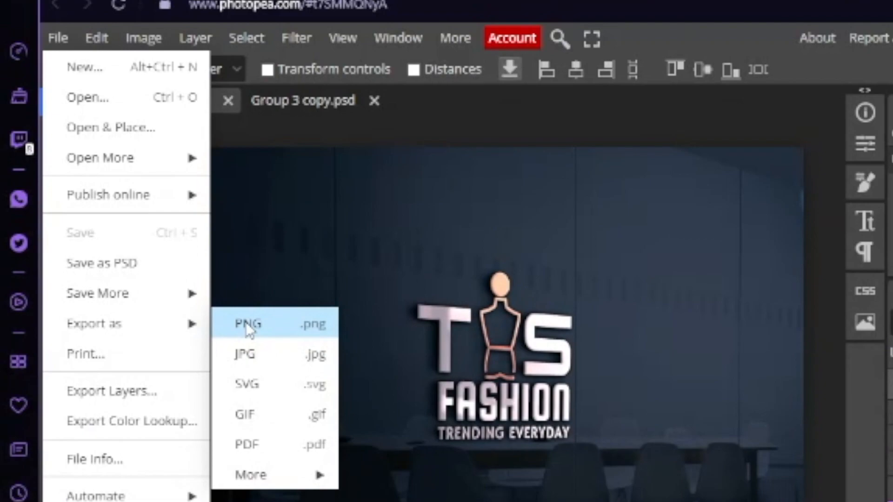
click(247, 323)
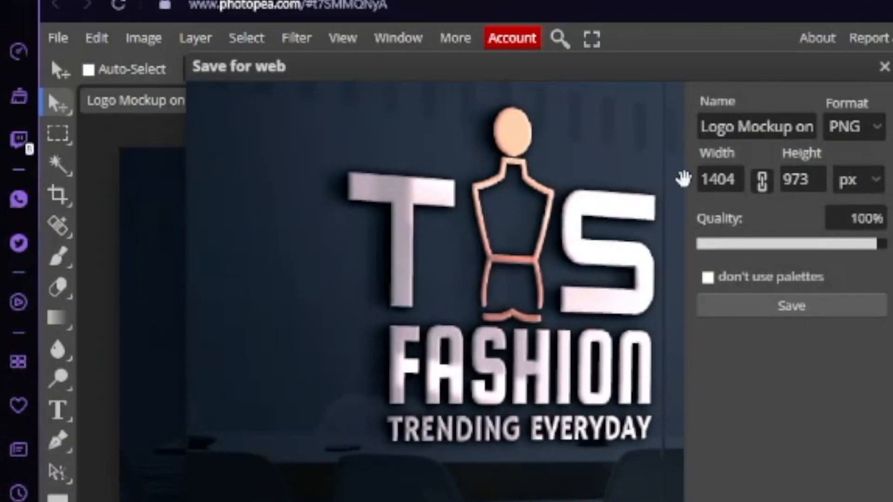
click(719, 179)
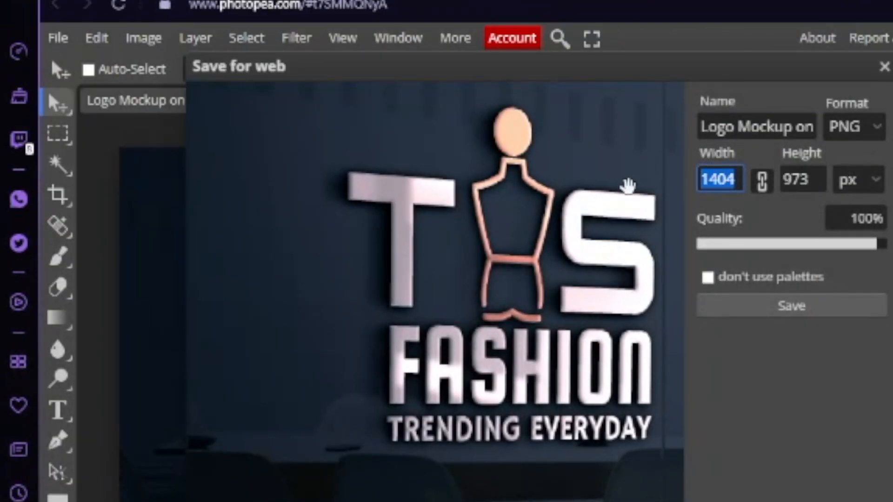
text(7)
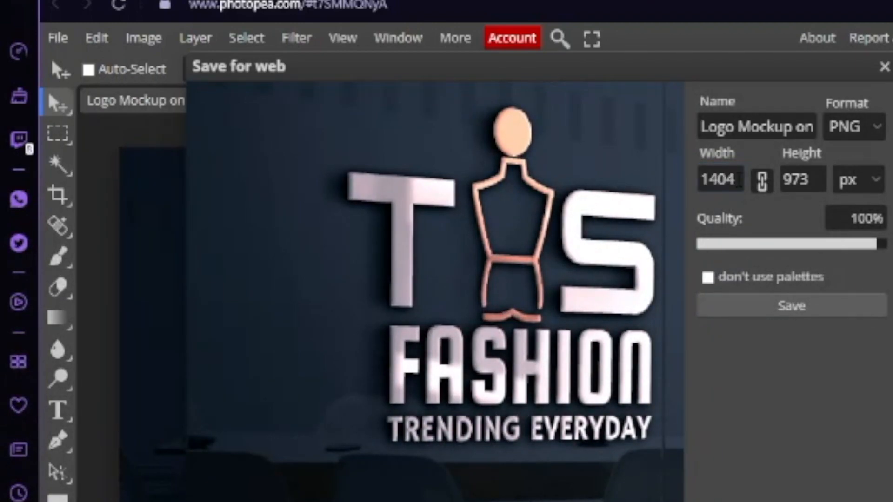
click(720, 178)
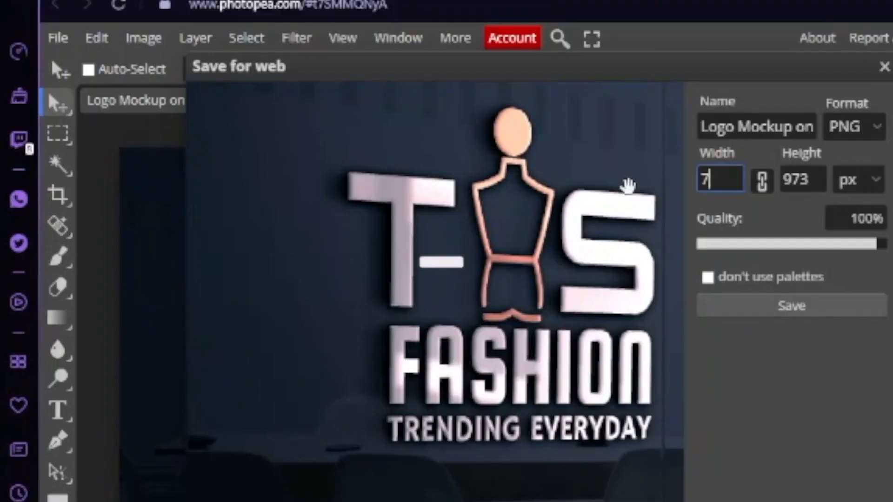